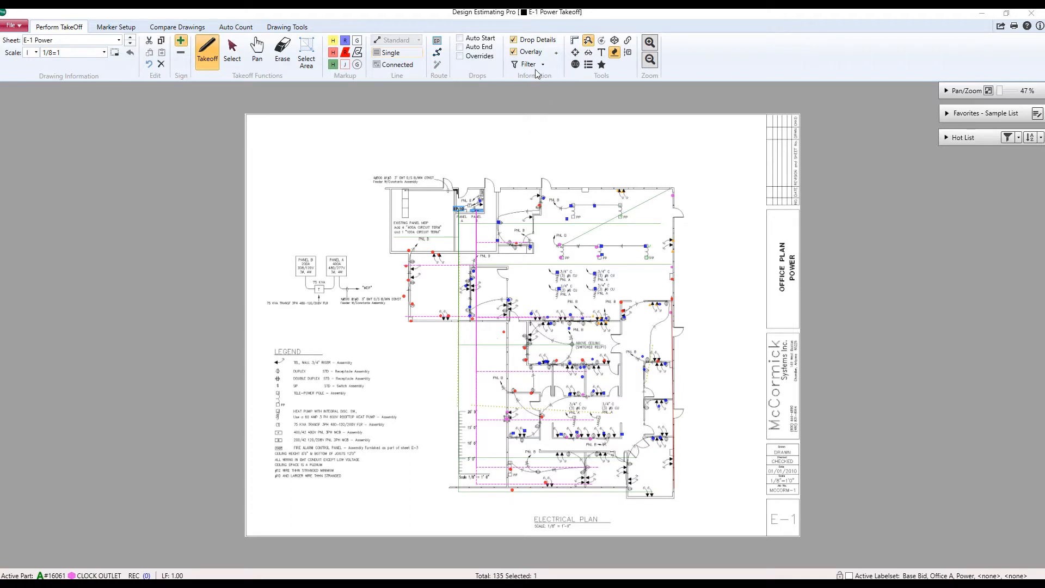
- Filter one assembly out of the E-1 Power sheet from the expanded Assemblies list
left_click(527, 65)
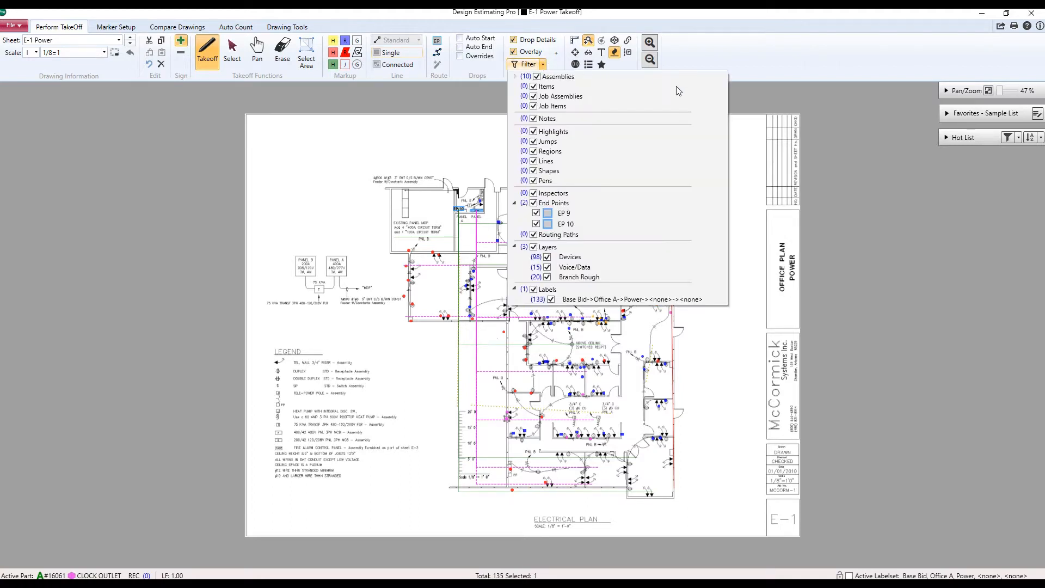
mouse_move(529, 85)
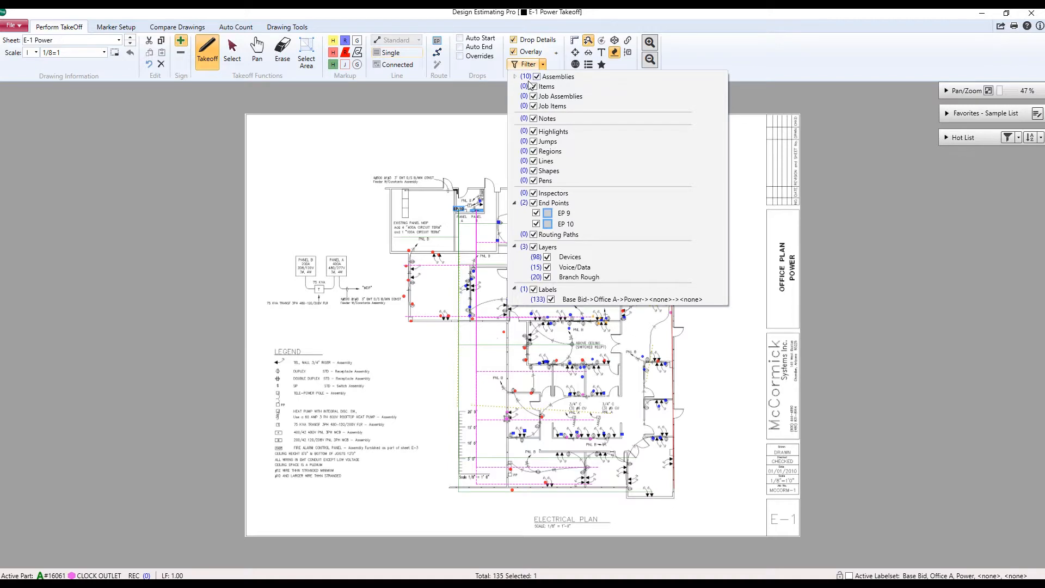
left_click(515, 76)
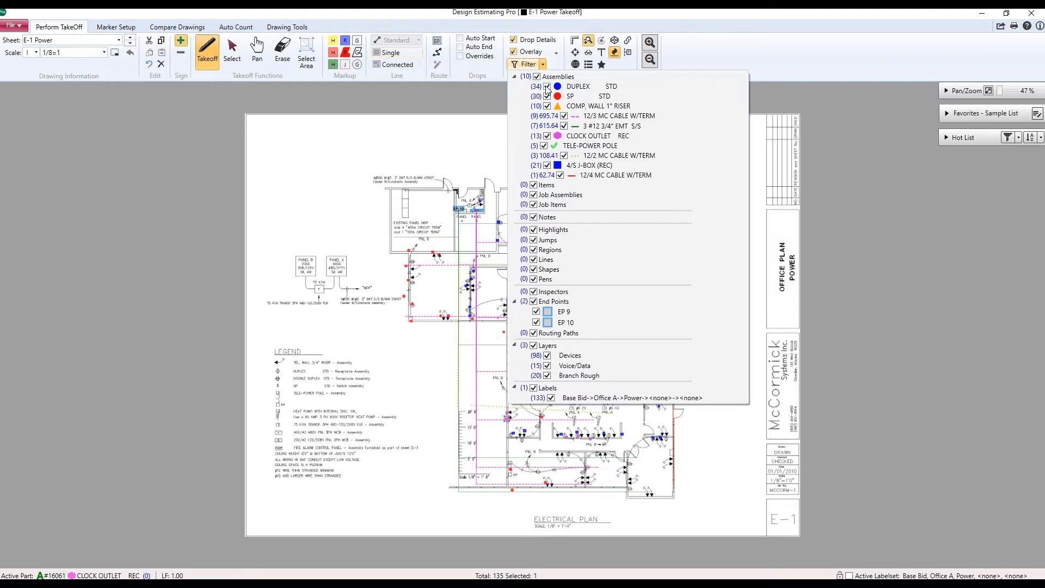
left_click(536, 86)
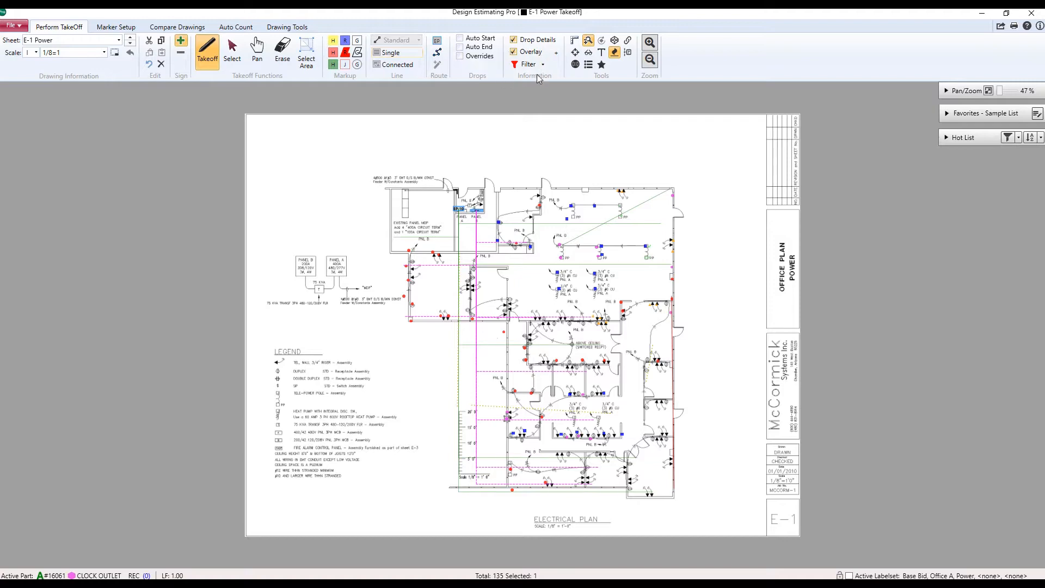
- Turn the part filter off, back on, then off again on the E-1 Power sheet
left_click(527, 64)
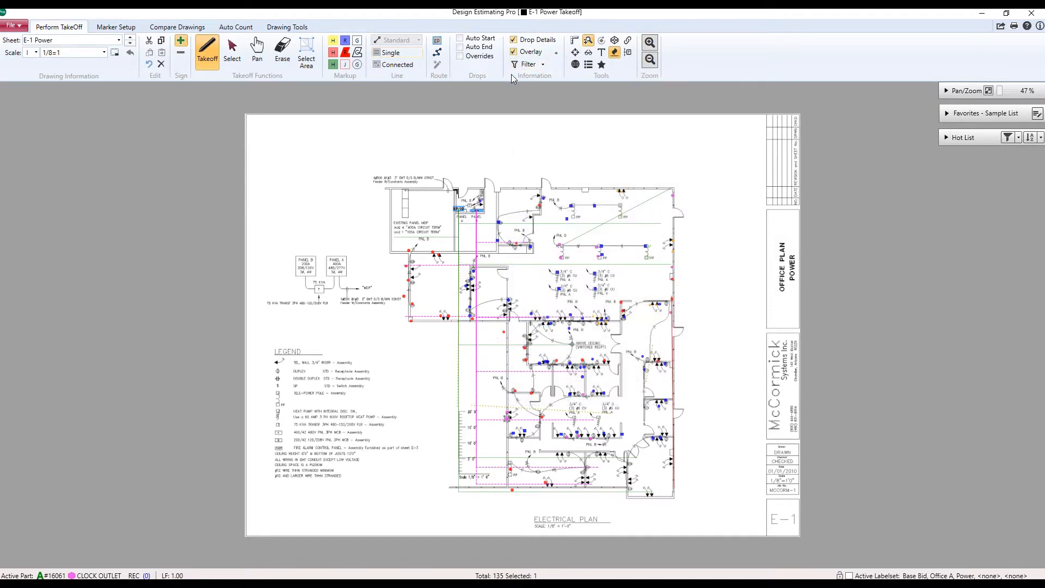
left_click(542, 64)
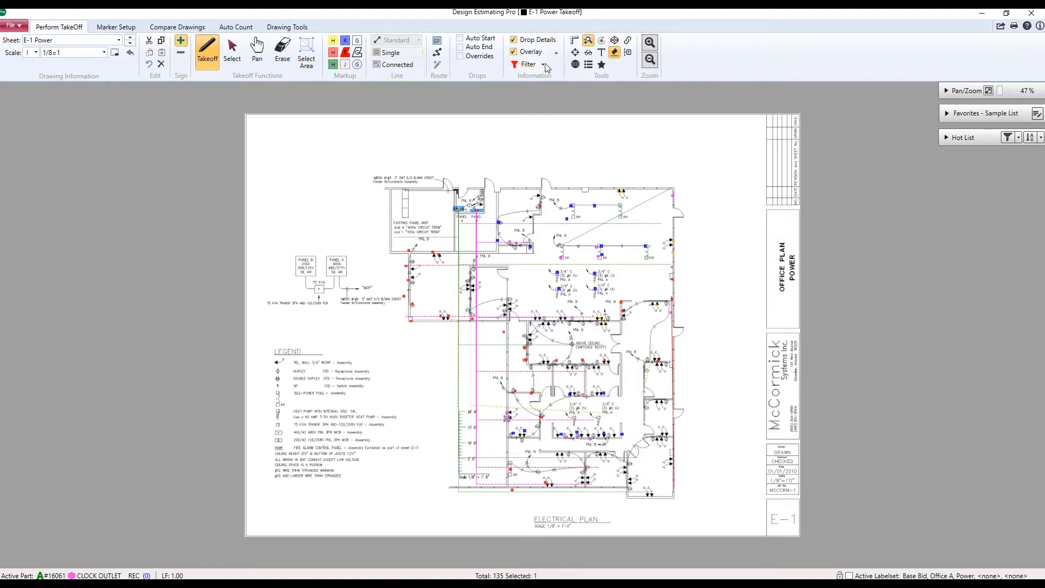
left_click(527, 64)
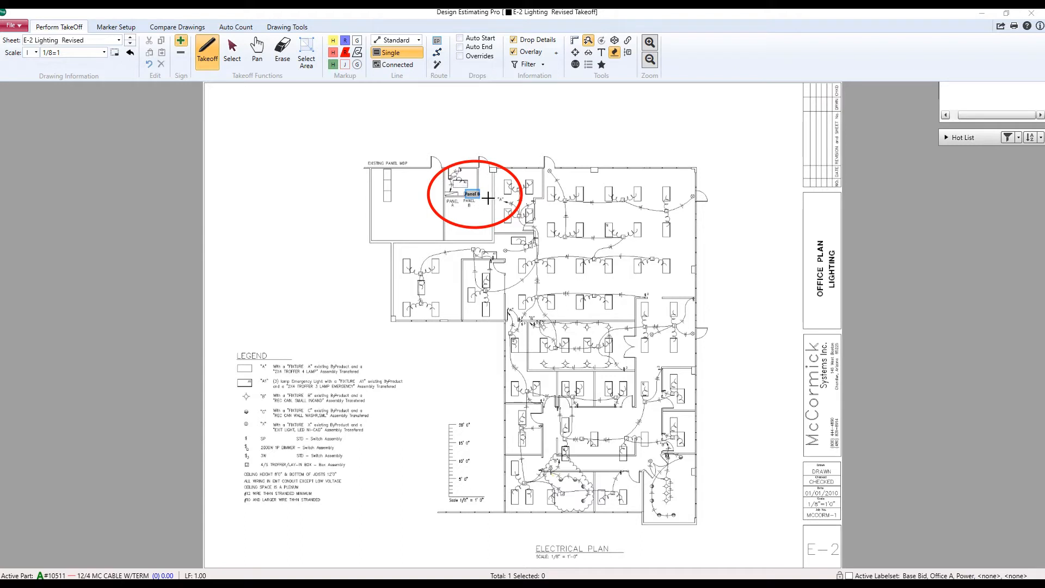
mouse_move(60, 573)
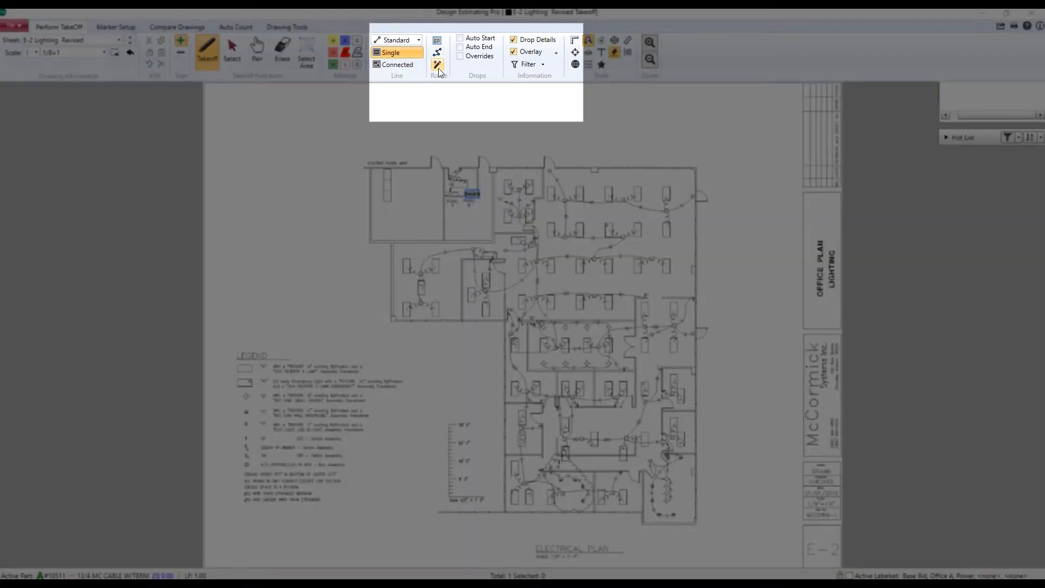
- Show home-run routing settings with End Point Panel B and choose the route type
left_click(437, 64)
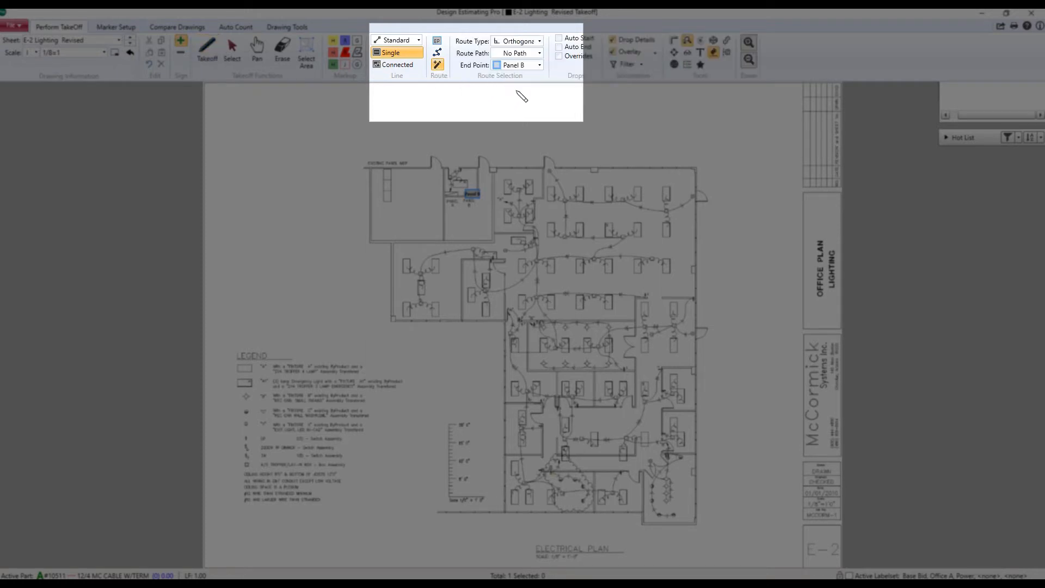
left_click(539, 41)
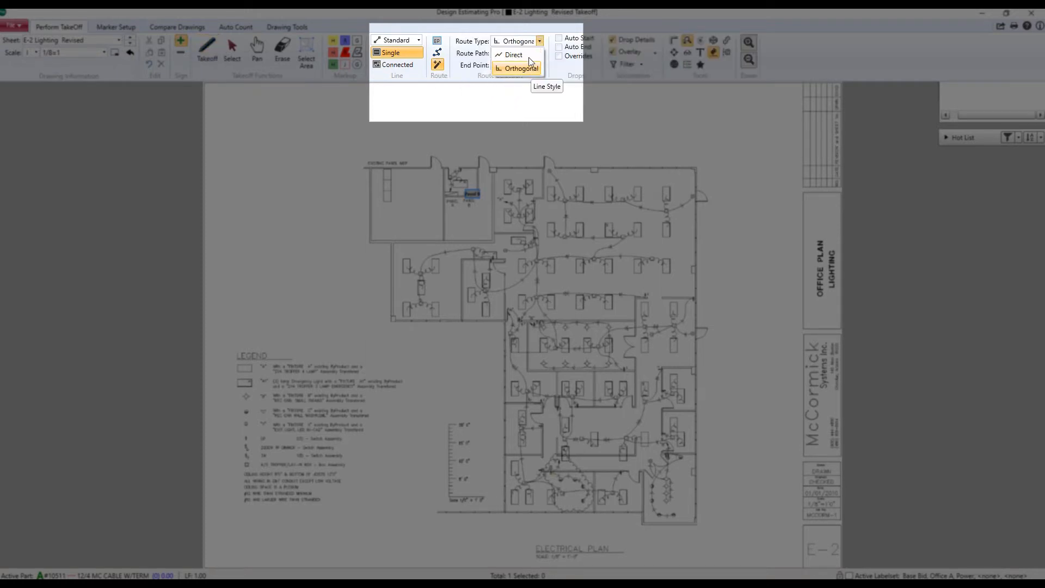
left_click(513, 54)
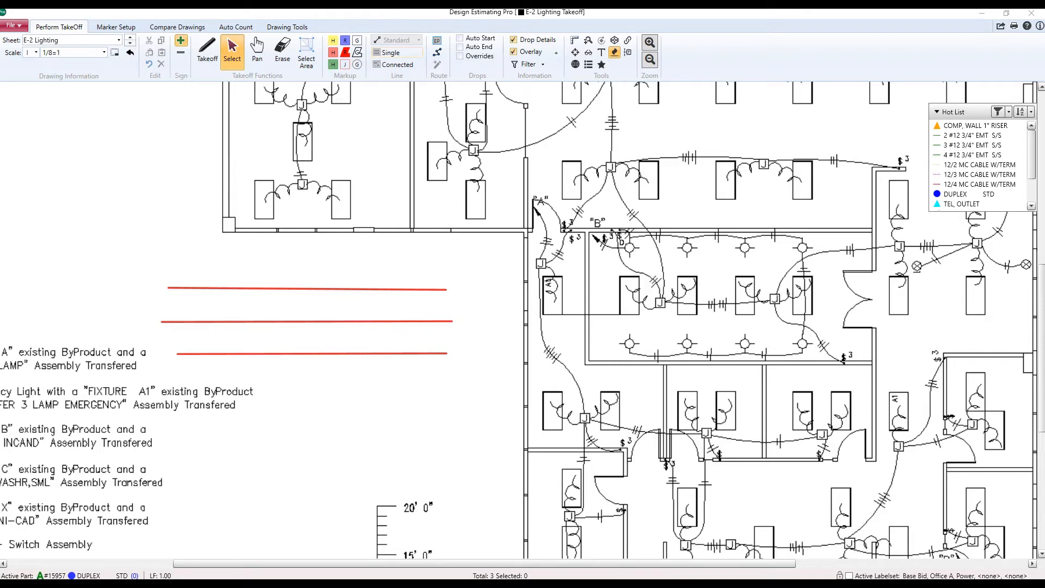
mouse_move(314, 400)
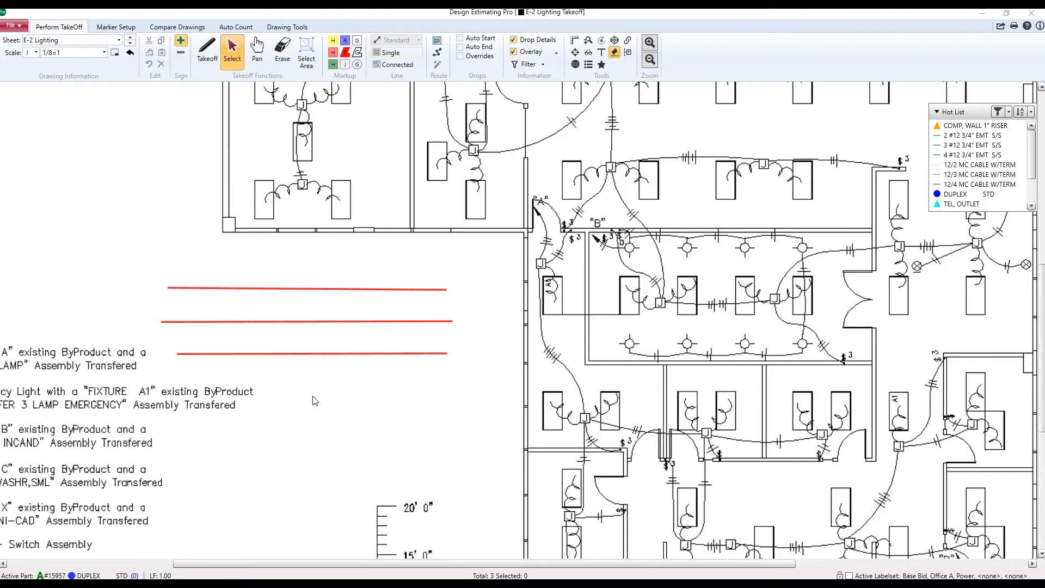
mouse_move(411, 358)
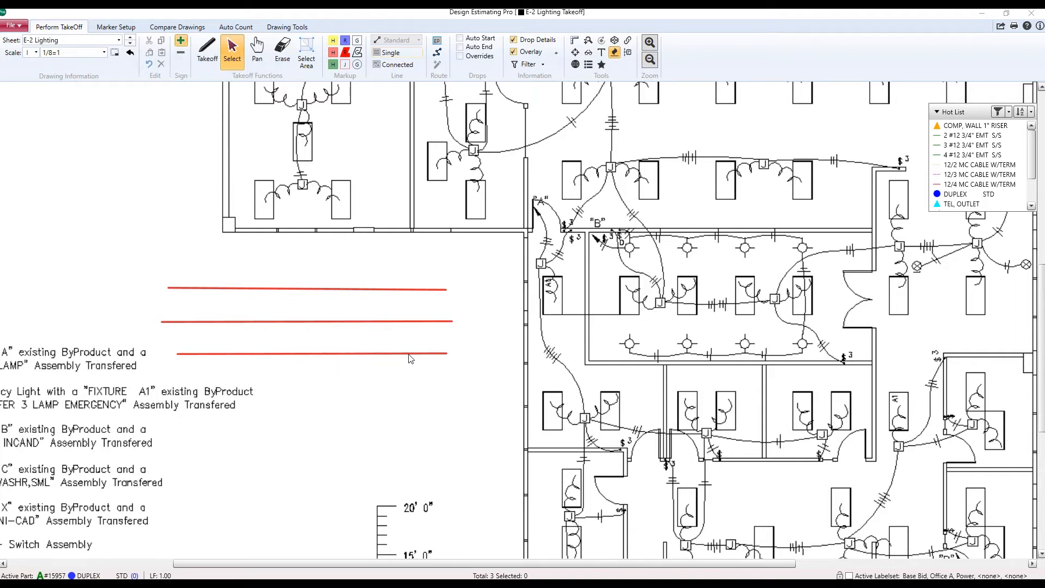
mouse_move(534, 369)
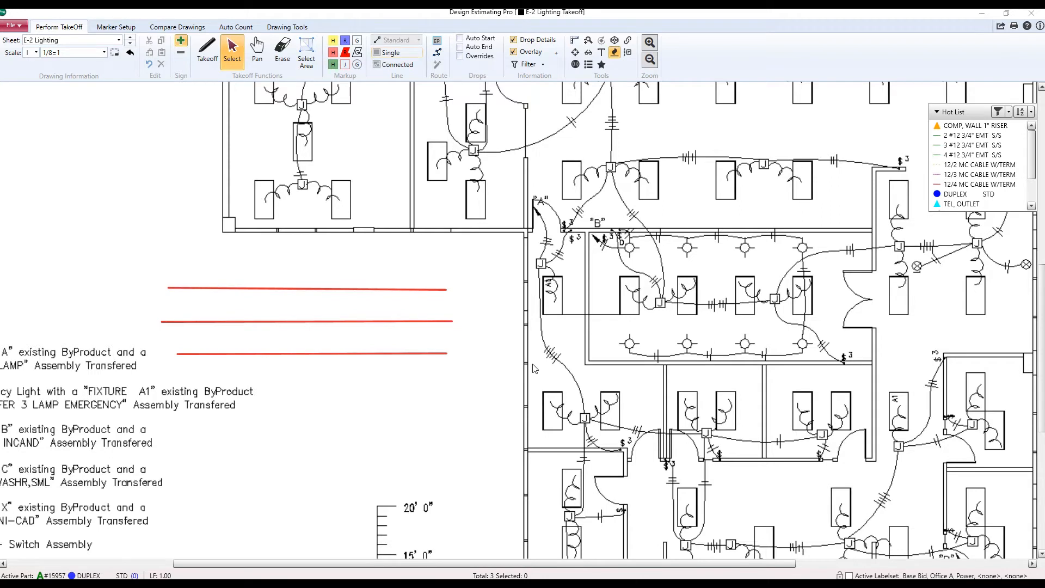
mouse_move(441, 358)
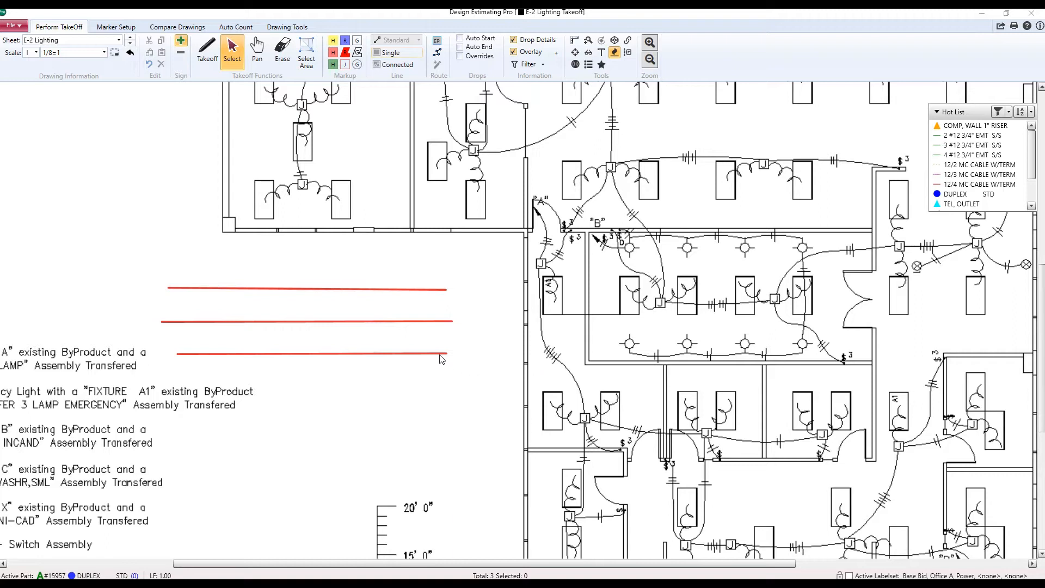
- Add the third red cable run beside the legend to the selection
left_click(310, 355)
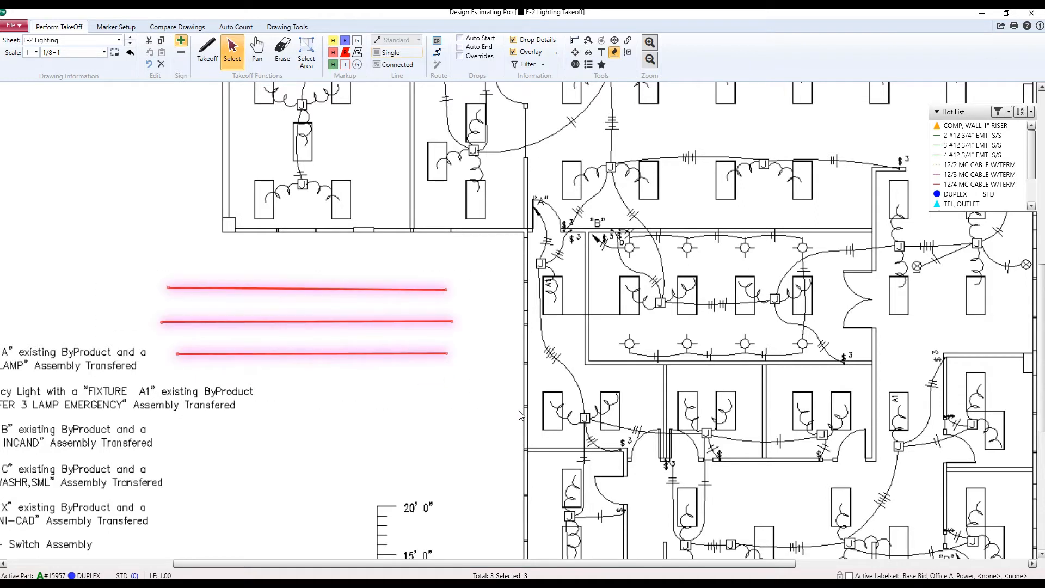
mouse_move(486, 370)
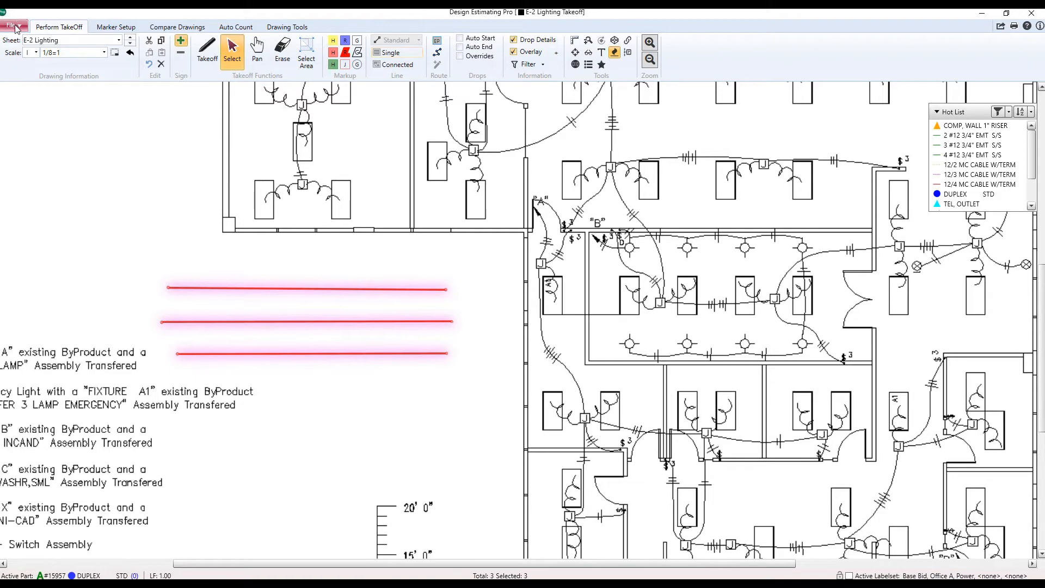
- Change the takeoff selection highlight color in Preferences
left_click(10, 26)
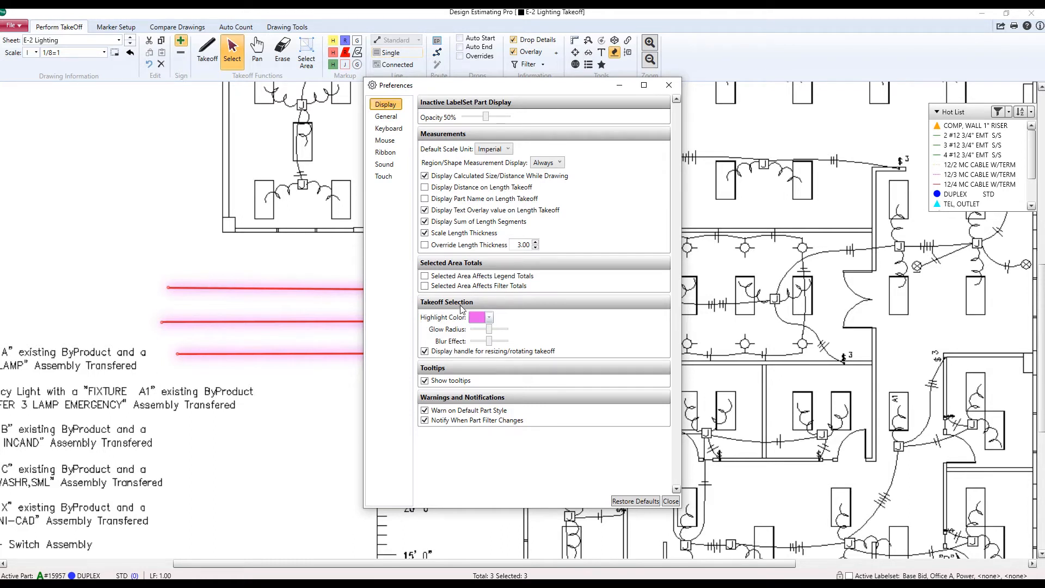
left_click(489, 317)
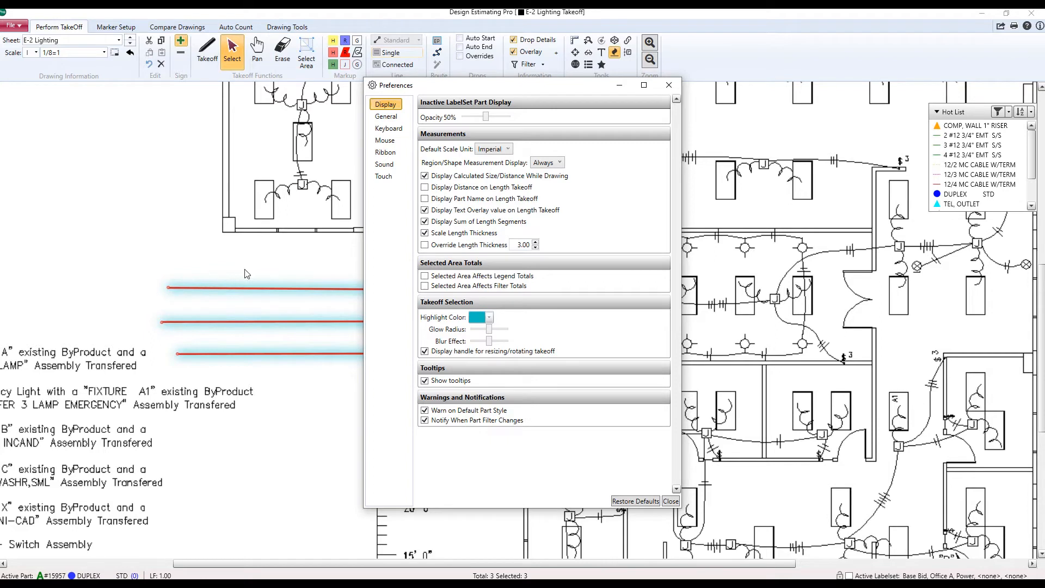
mouse_move(465, 349)
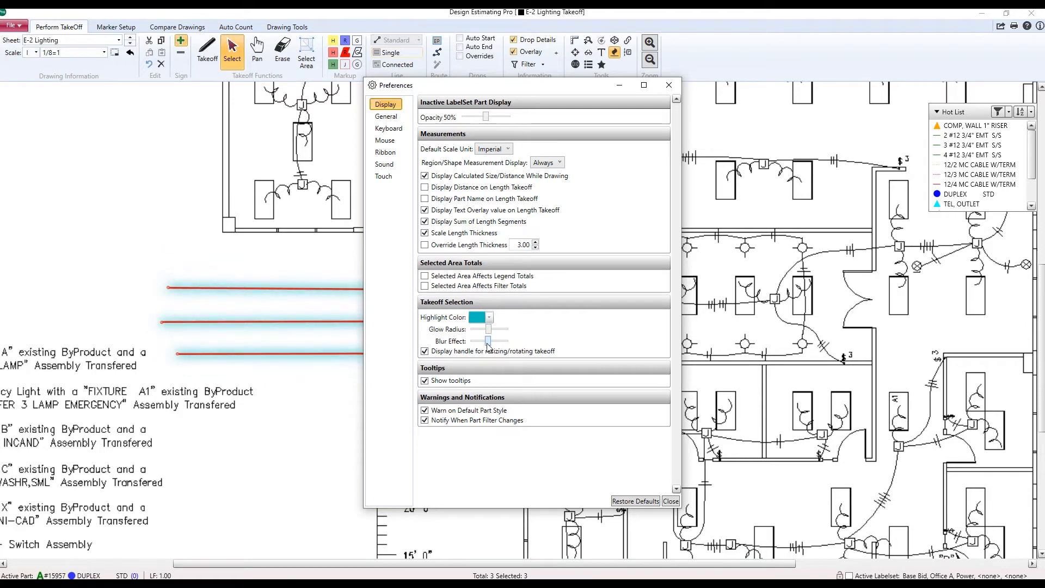
mouse_move(570, 427)
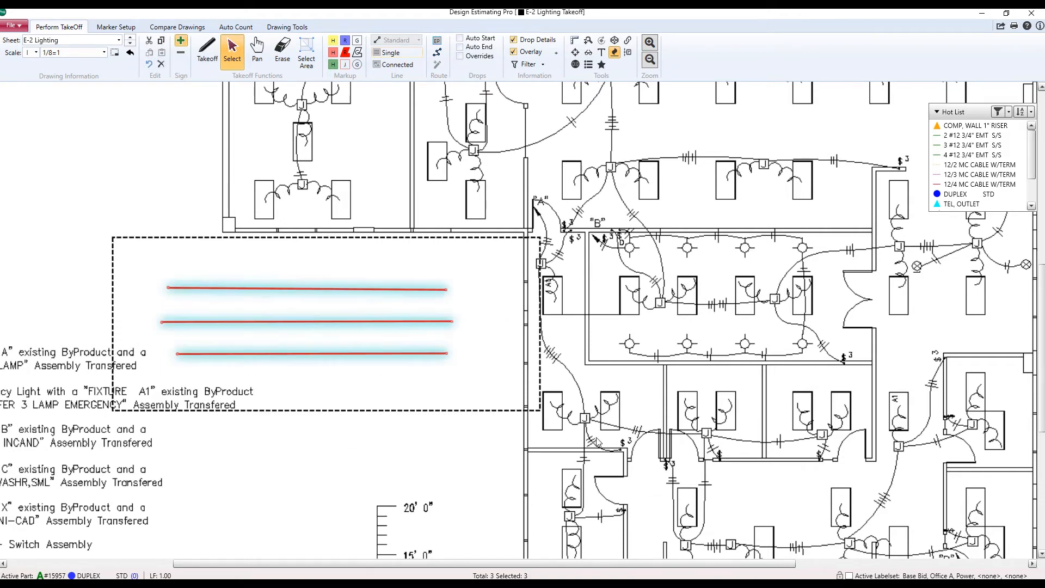
left_click(396, 426)
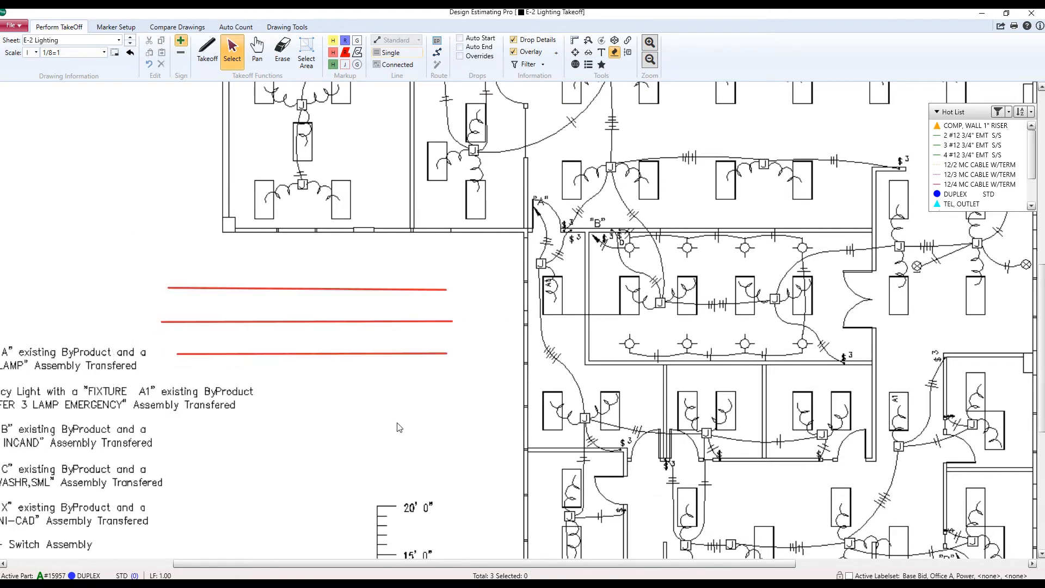
mouse_move(403, 430)
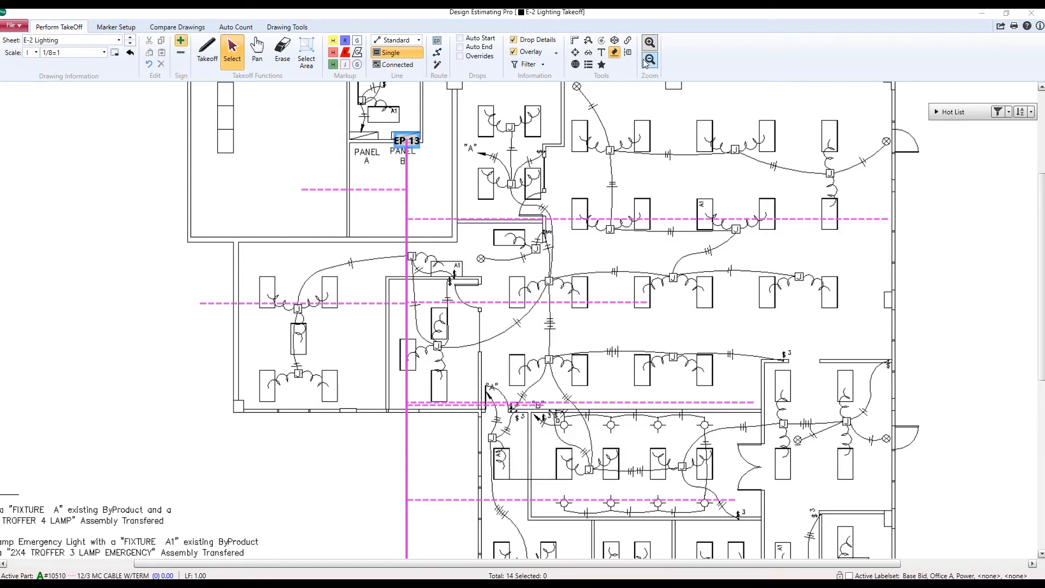
mouse_move(627, 53)
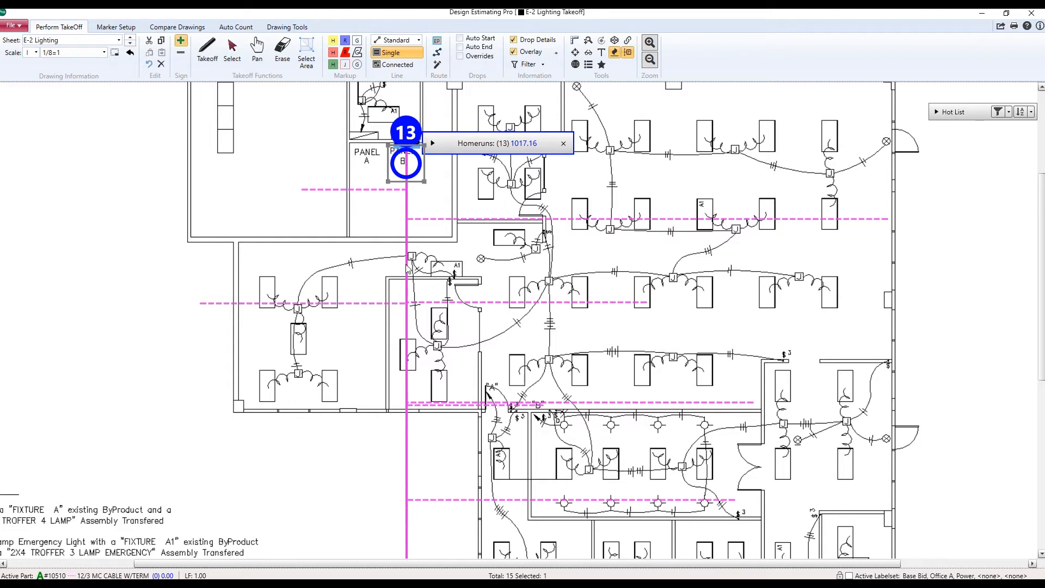
- Show Homeruns itemize totals at two lower points along the vertical run
left_click(405, 261)
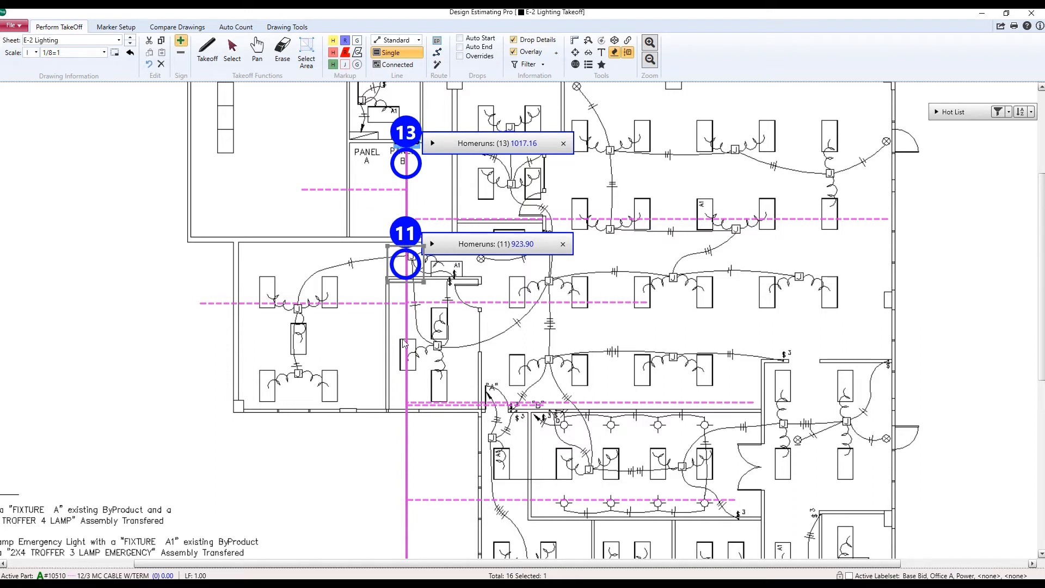
left_click(405, 366)
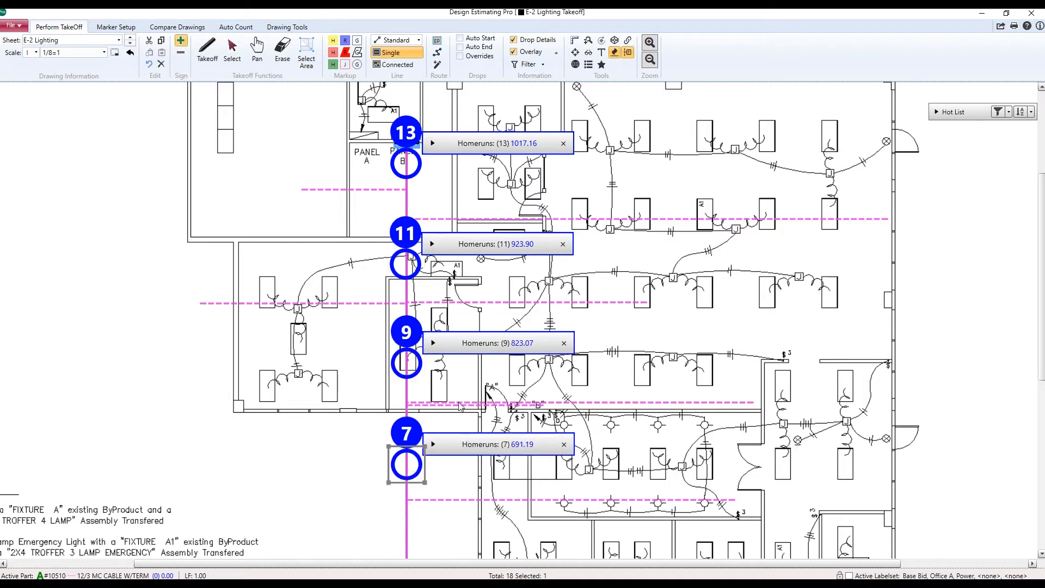
mouse_move(298, 144)
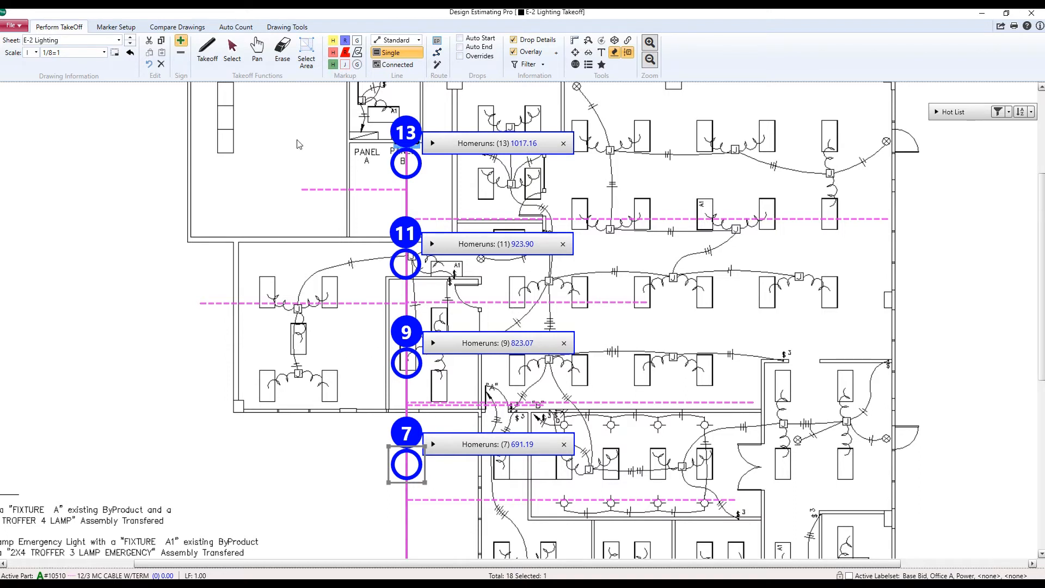
mouse_move(534, 240)
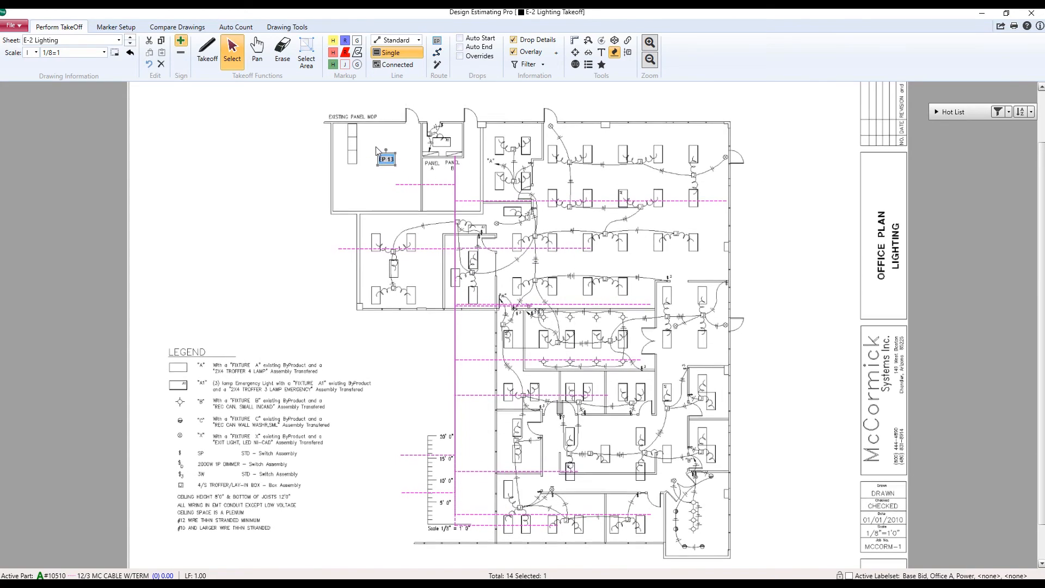
- Move endpoint EP 13 onto the existing panel MDP
left_click_drag(386, 158, 339, 132)
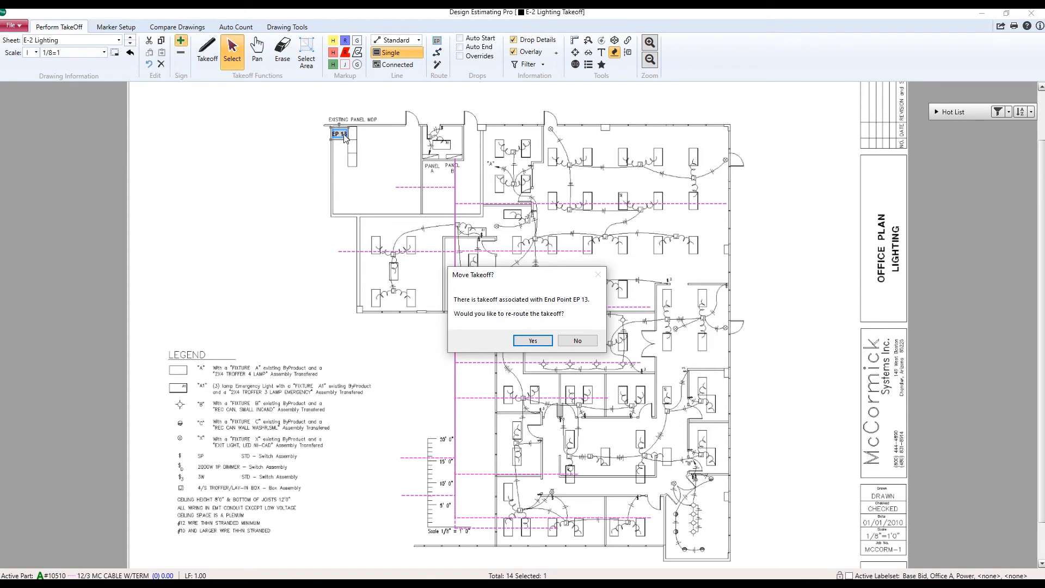
mouse_move(320, 140)
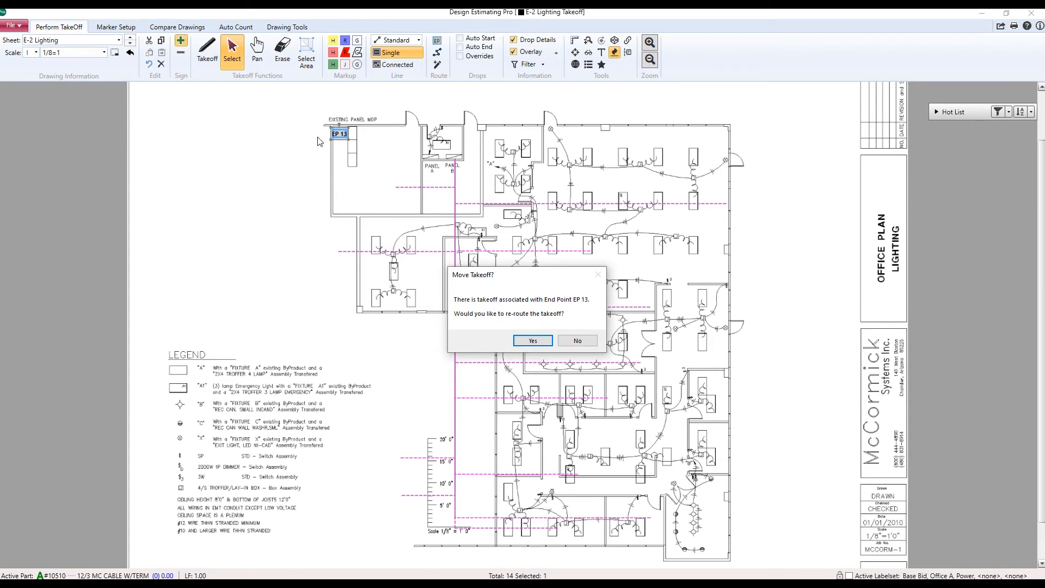
mouse_move(476, 348)
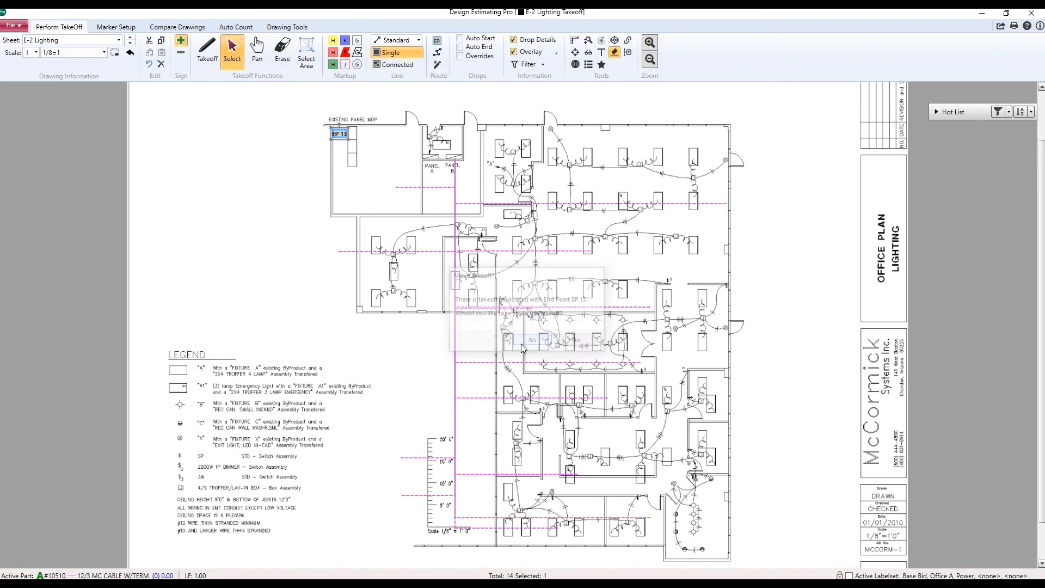
- Answer the Move Takeoff prompt to re-route EP 13's associated takeoff
left_click(531, 340)
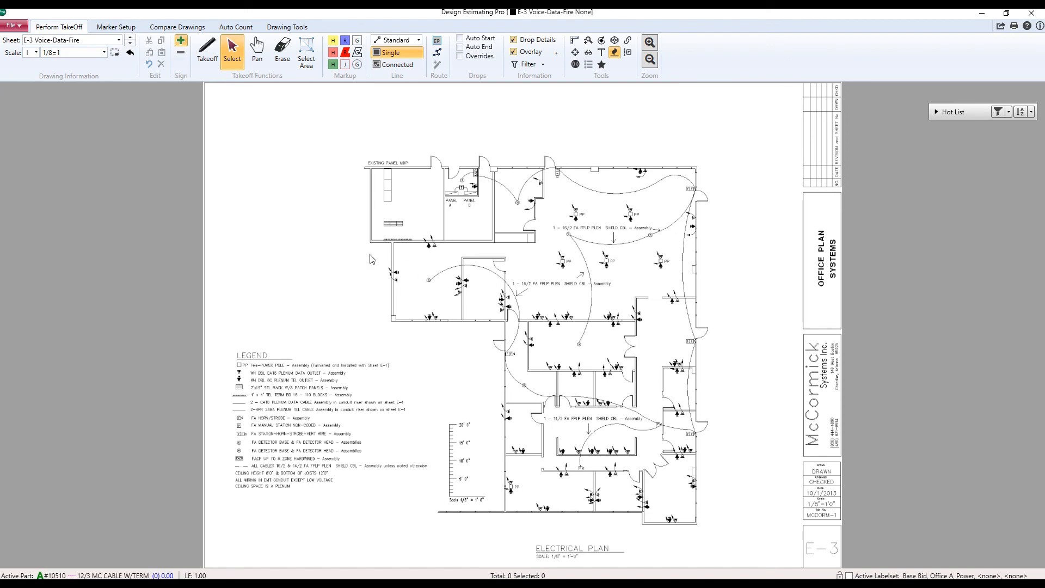
mouse_move(130, 41)
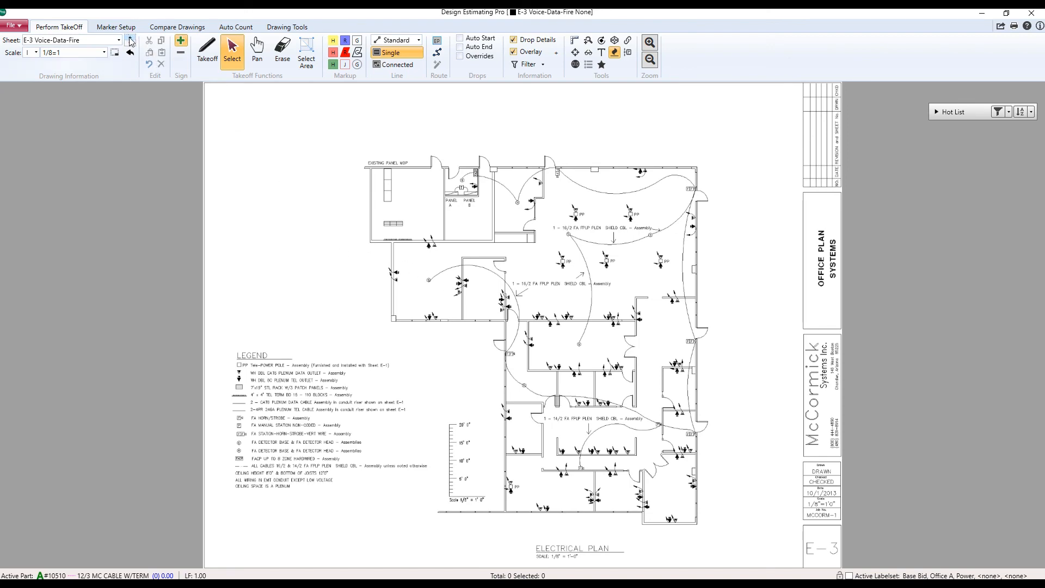
- Return to the E-2 Lighting sheet from E-3 Voice-Data-Fire
left_click(123, 40)
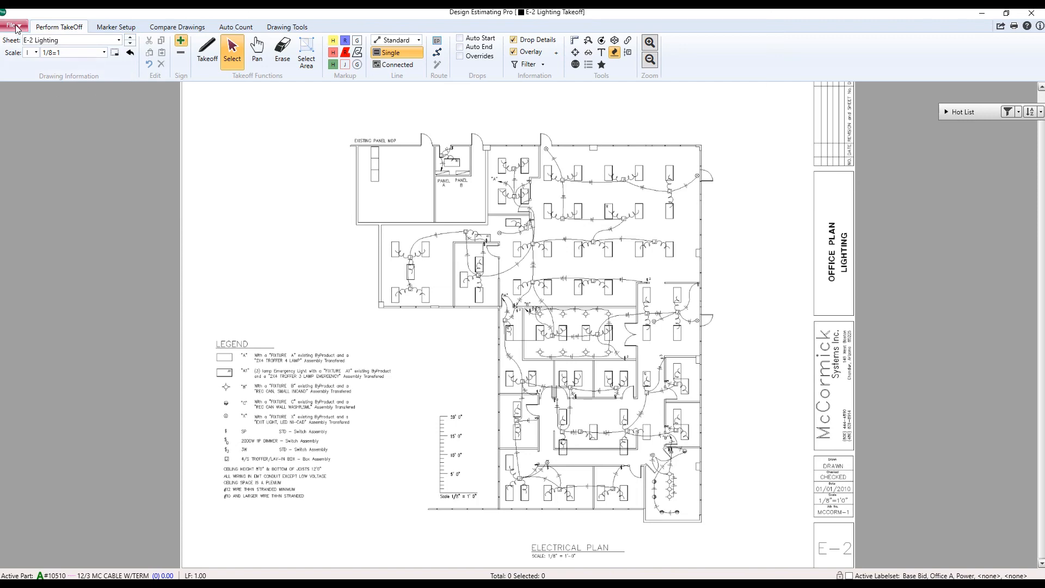
- Enable the on-open reminder 'Don't forget these are 10 foot ceilings' in General preferences and close
left_click(12, 25)
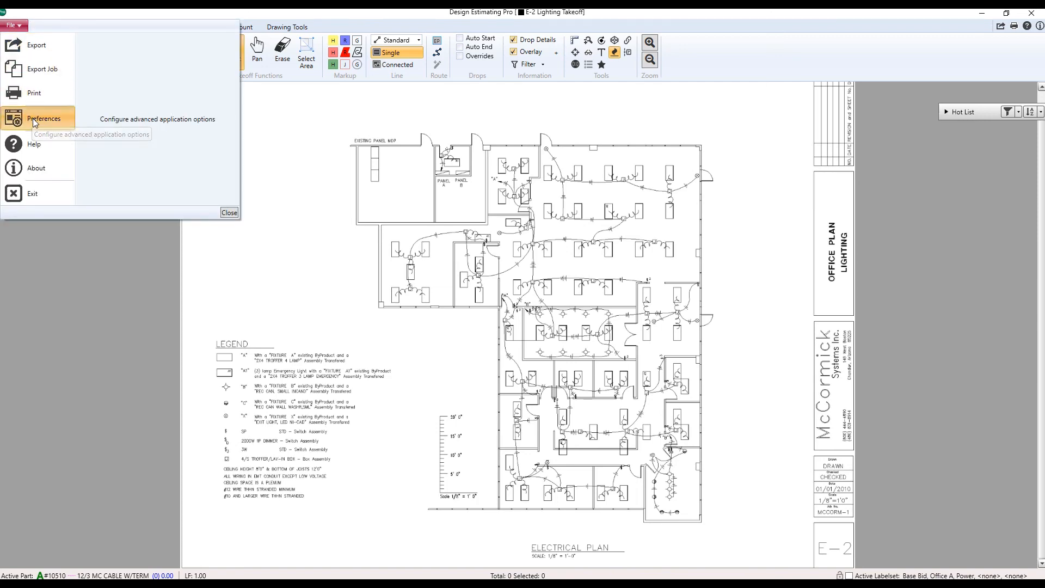
left_click(44, 118)
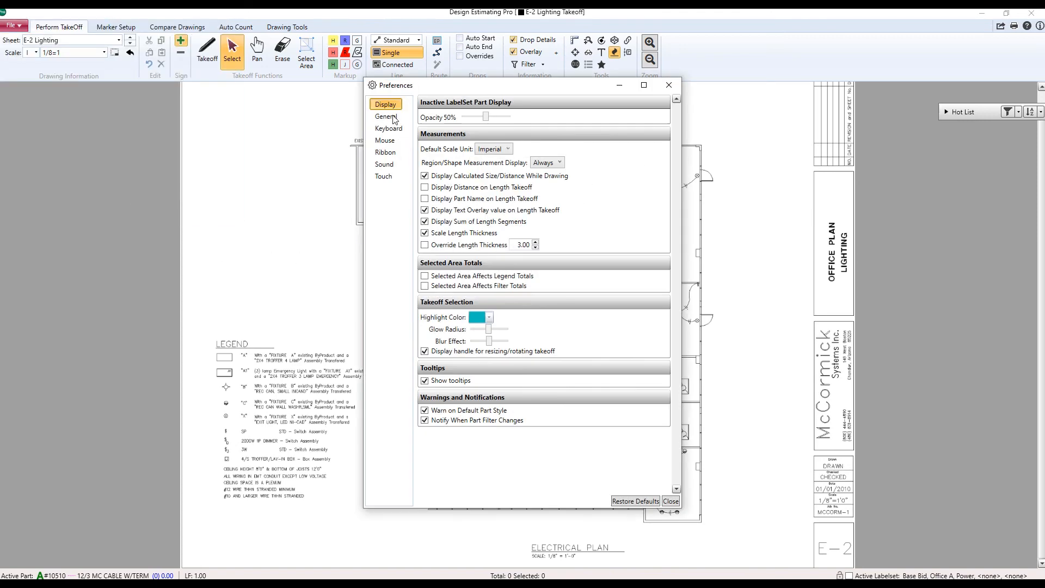
left_click(385, 117)
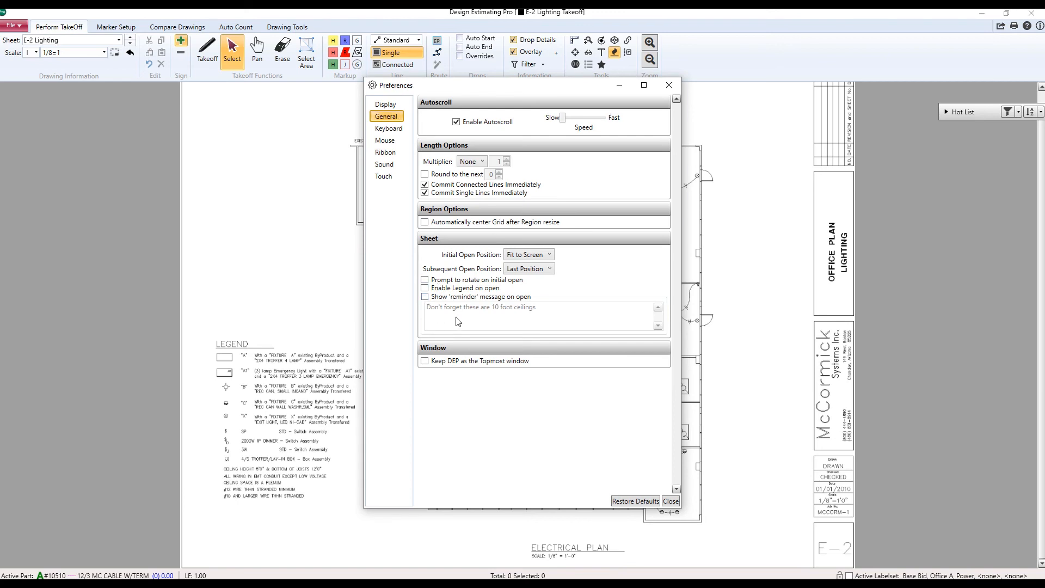
mouse_move(596, 326)
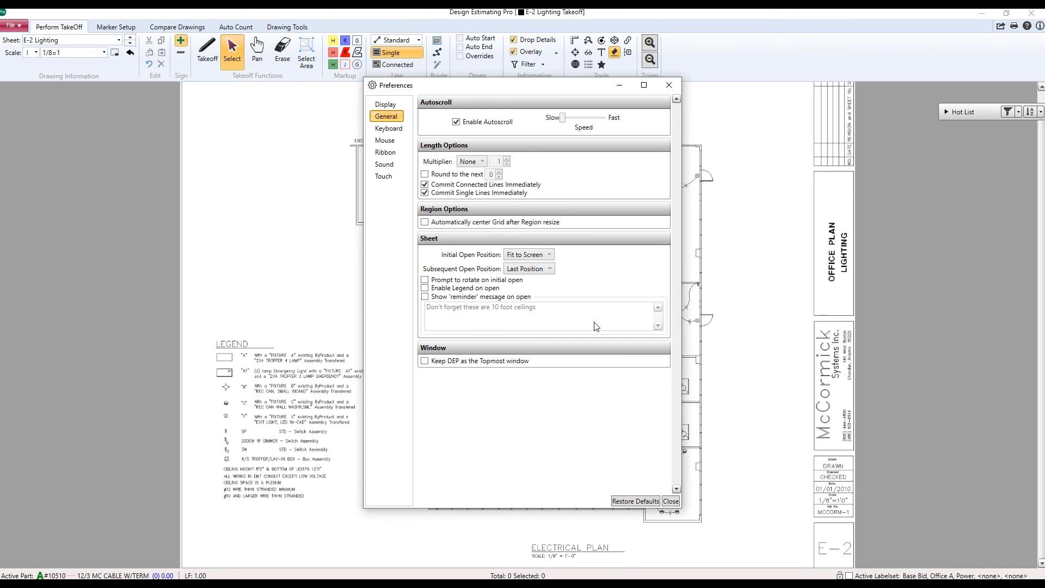
left_click(424, 296)
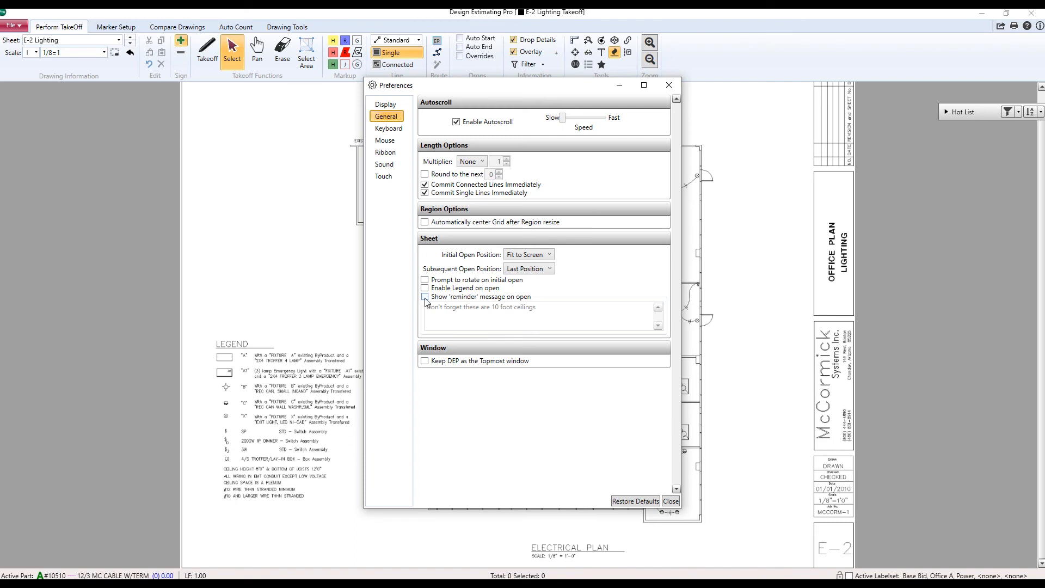
left_click(425, 296)
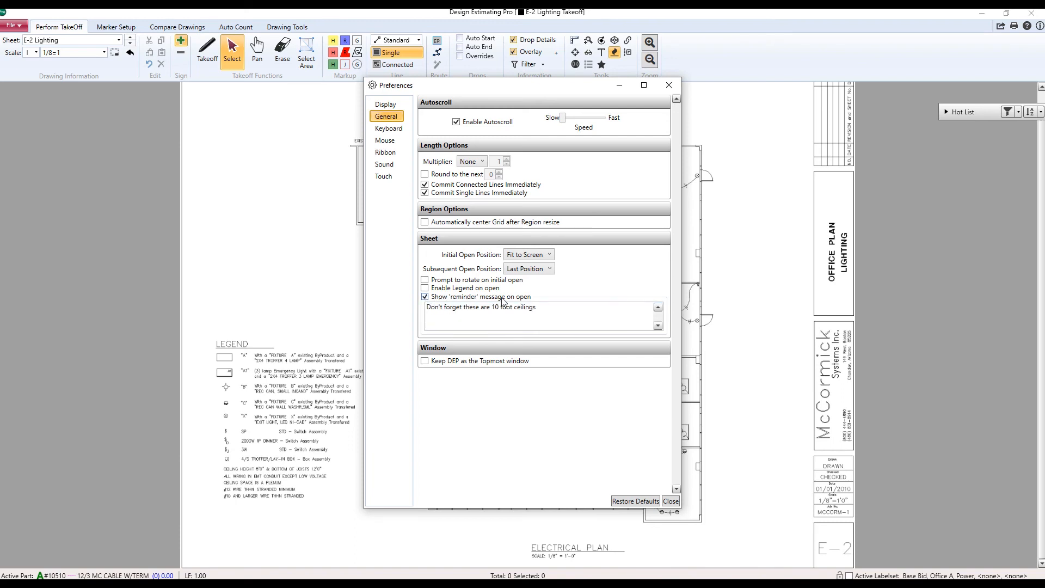
double_click(525, 307)
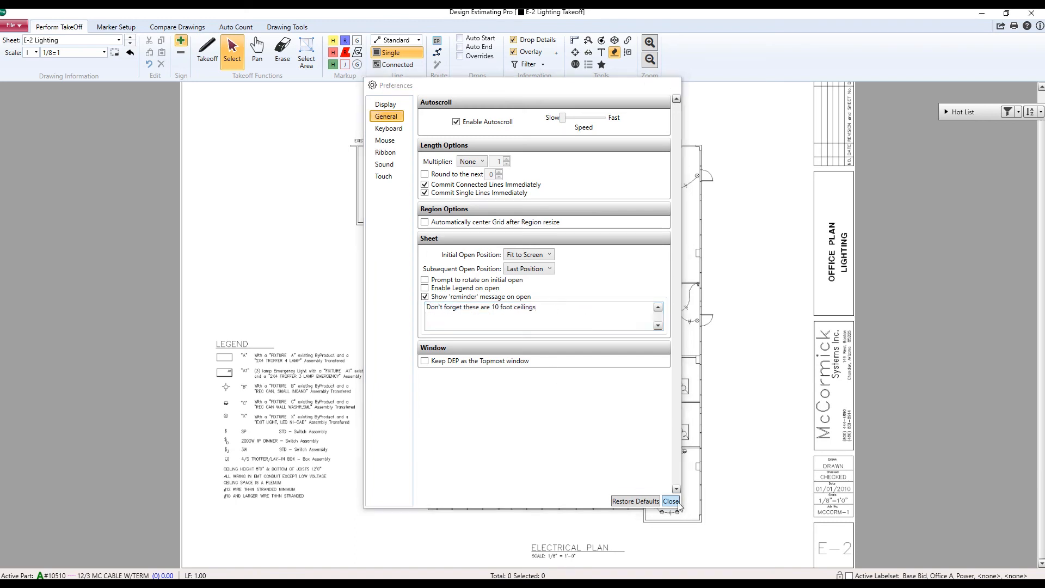
left_click(669, 501)
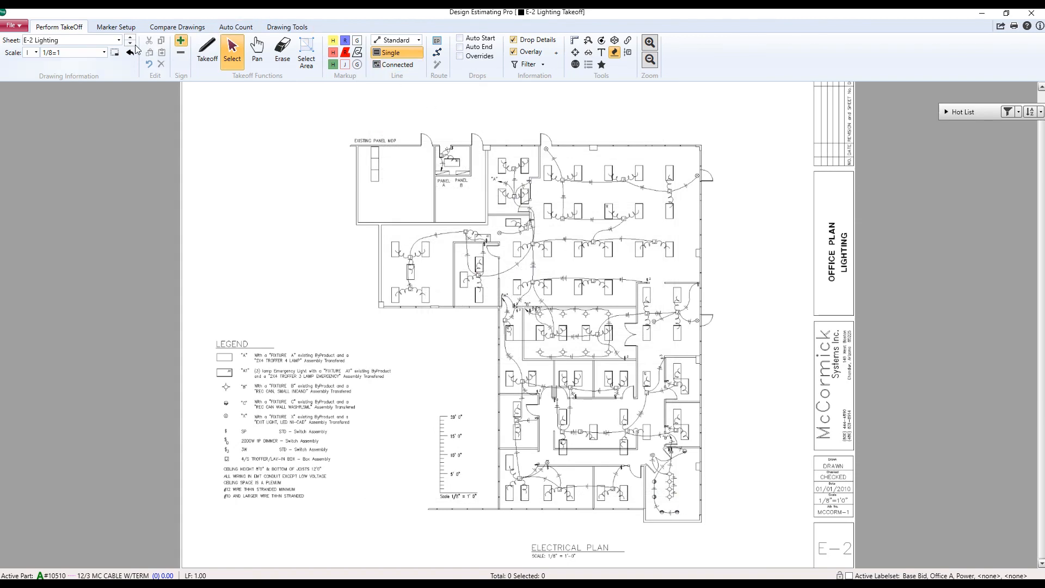